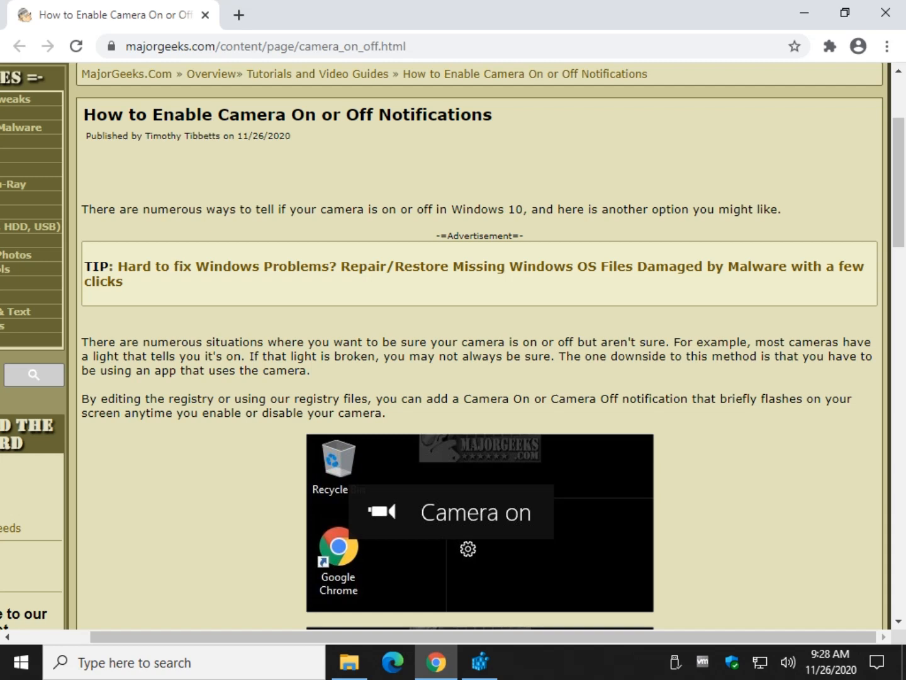
mouse_move(806, 12)
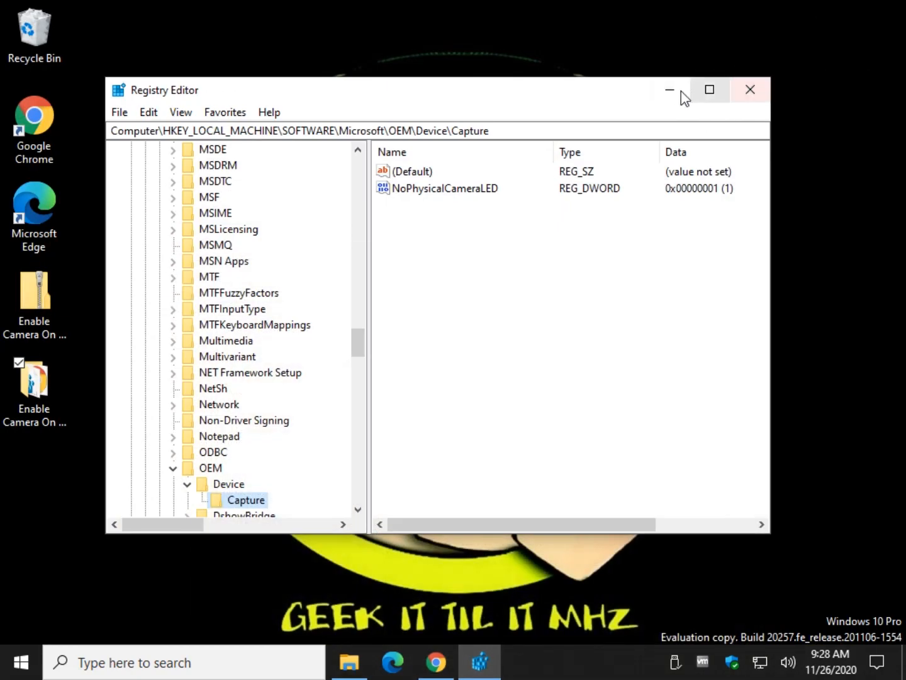
mouse_move(789, 82)
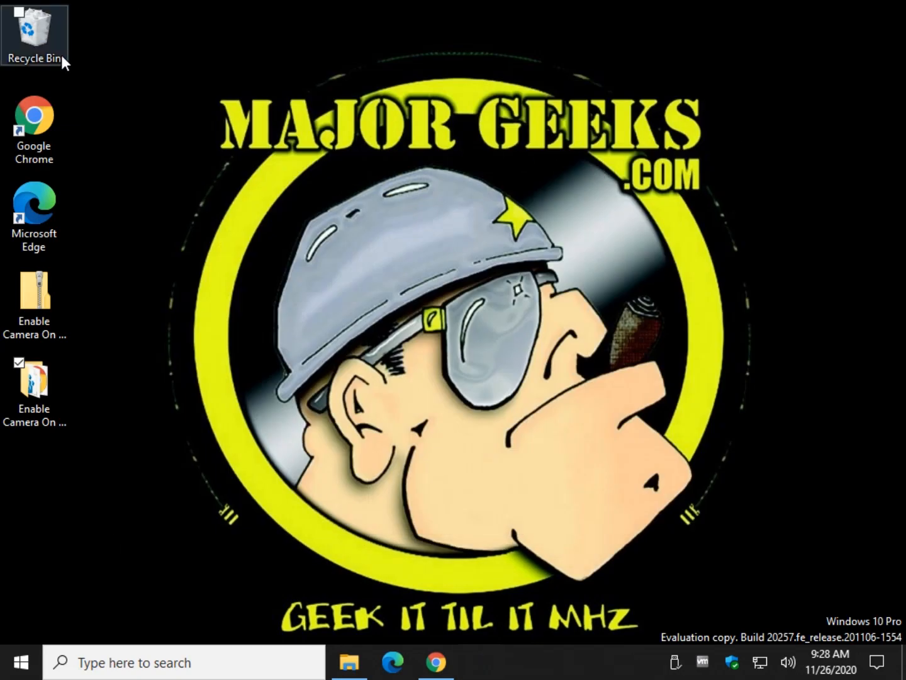
mouse_move(88, 96)
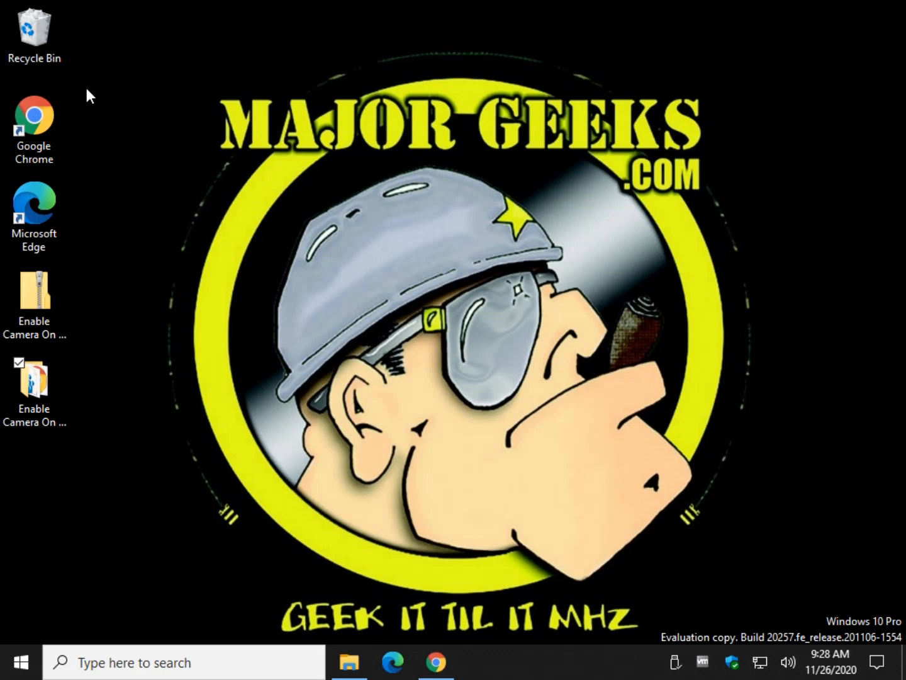
left_click(35, 293)
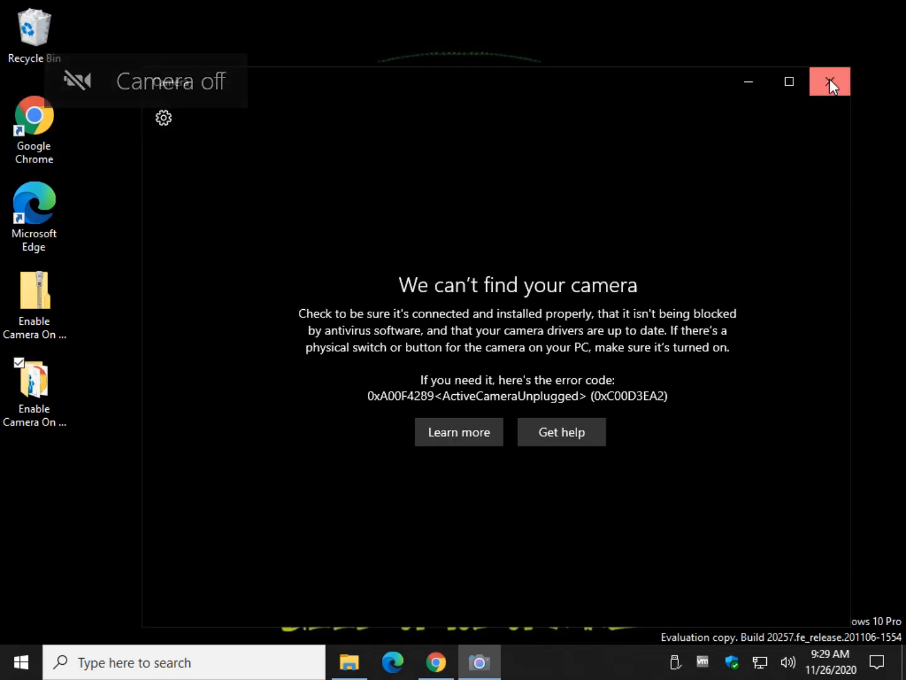
left_click(830, 81)
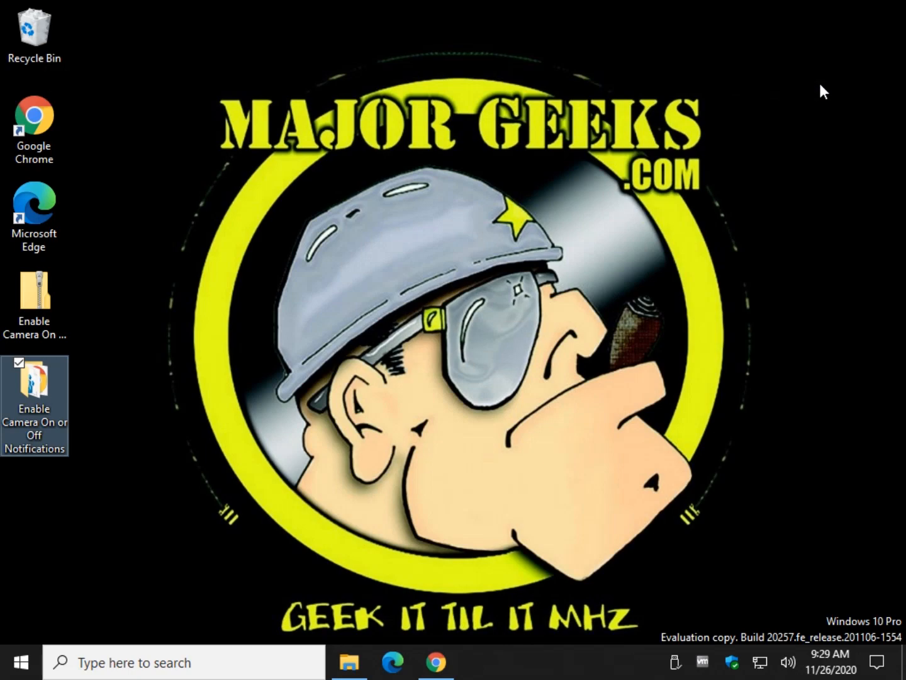
mouse_move(328, 574)
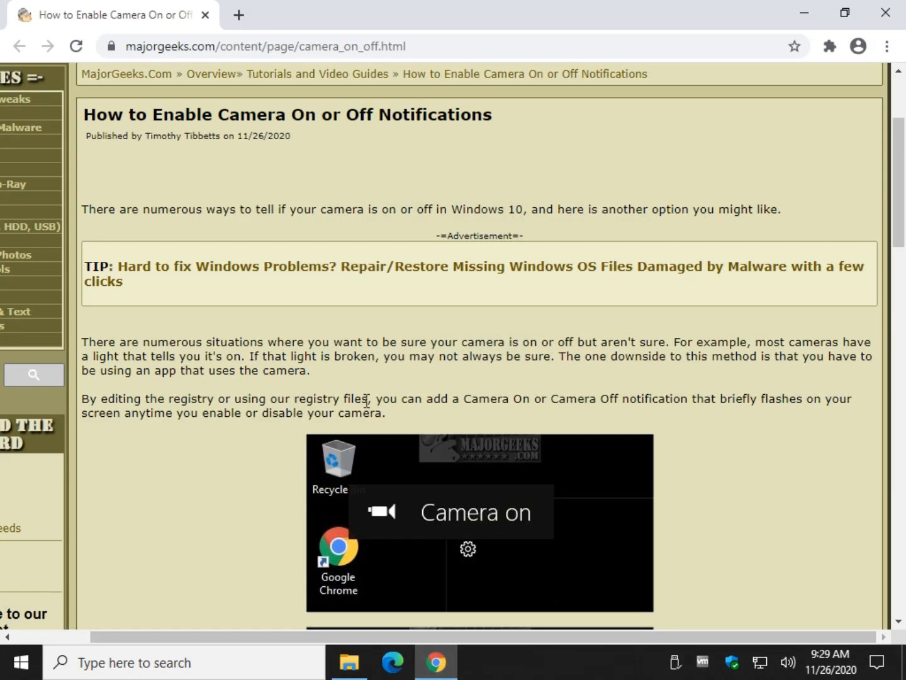
- Scroll the MajorGeeks article down to the Registry Files download and usage instructions
scroll("down", 3)
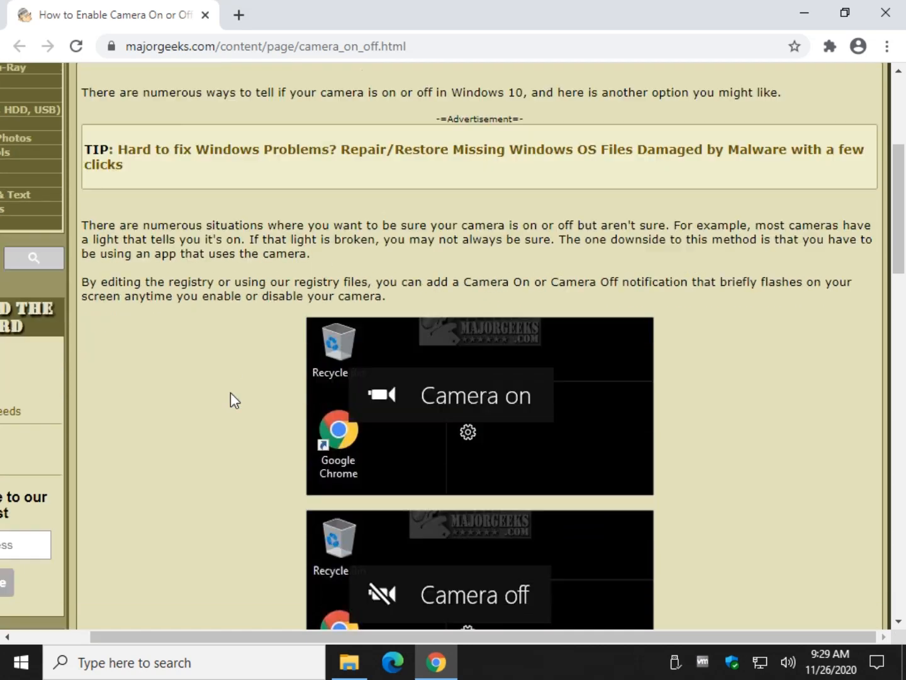
scroll("down", 3)
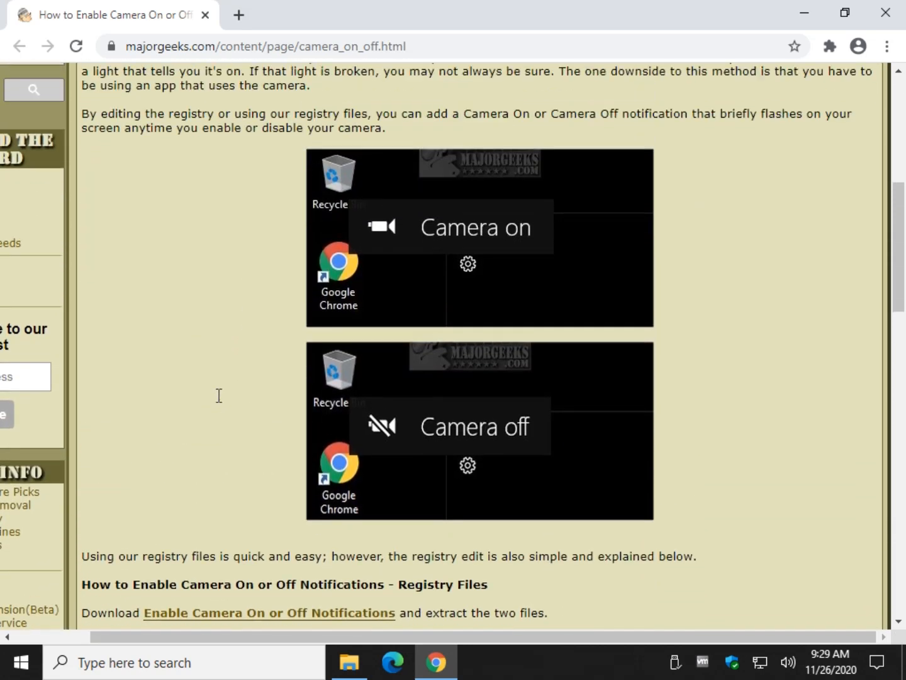
scroll("up", 3)
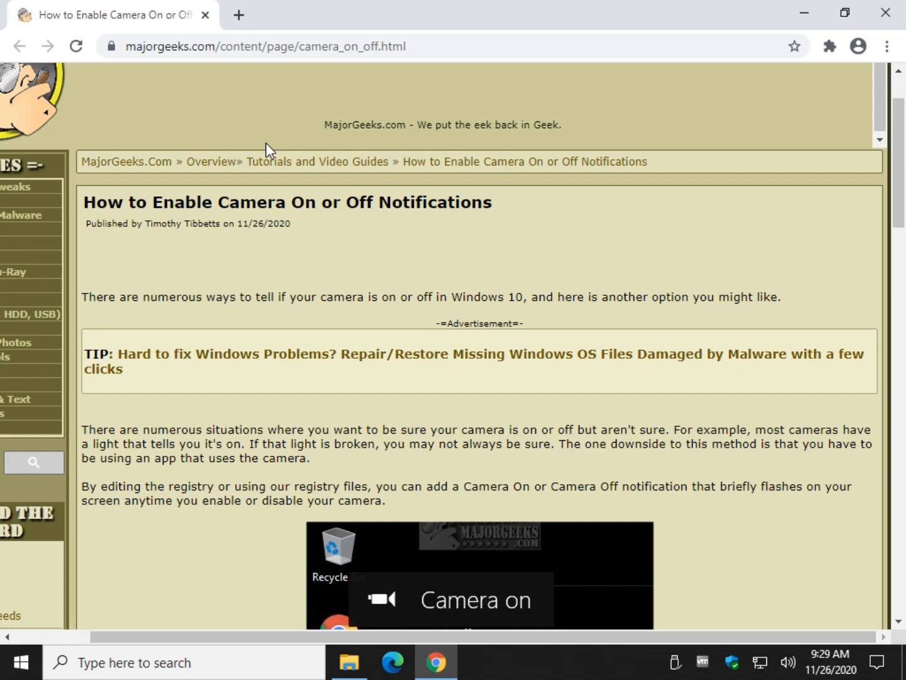
scroll("down", 3)
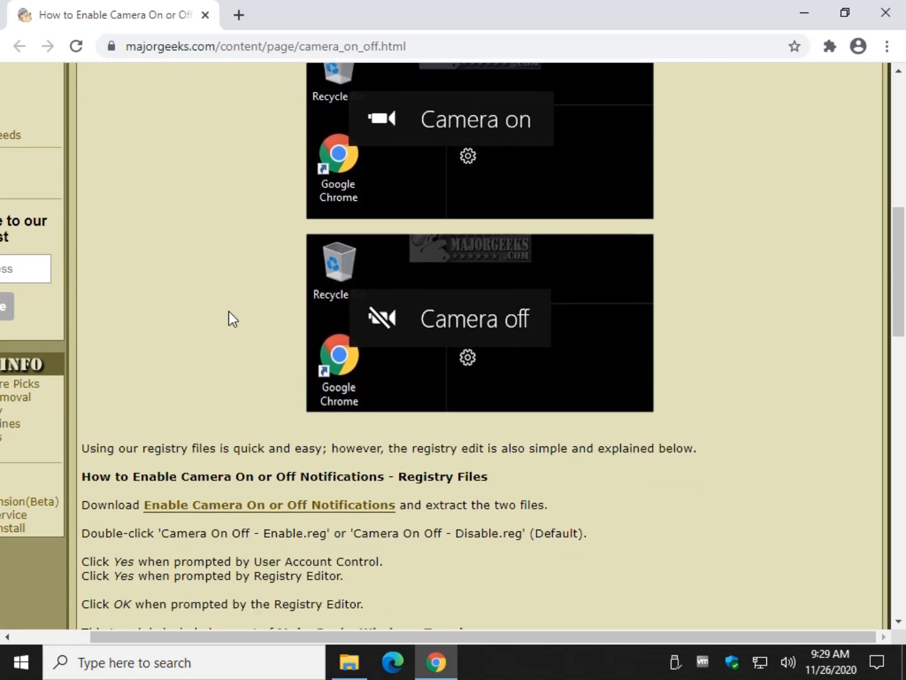
- Open the extracted notifications folder from the desktop and run Camera On Off - Enable.reg
left_click(269, 505)
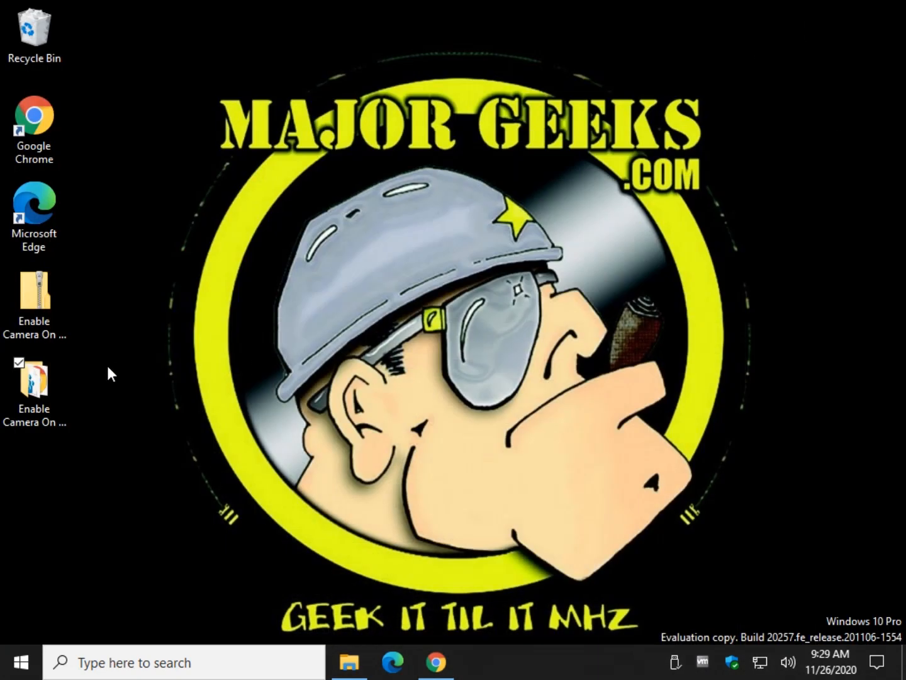
double_click(34, 384)
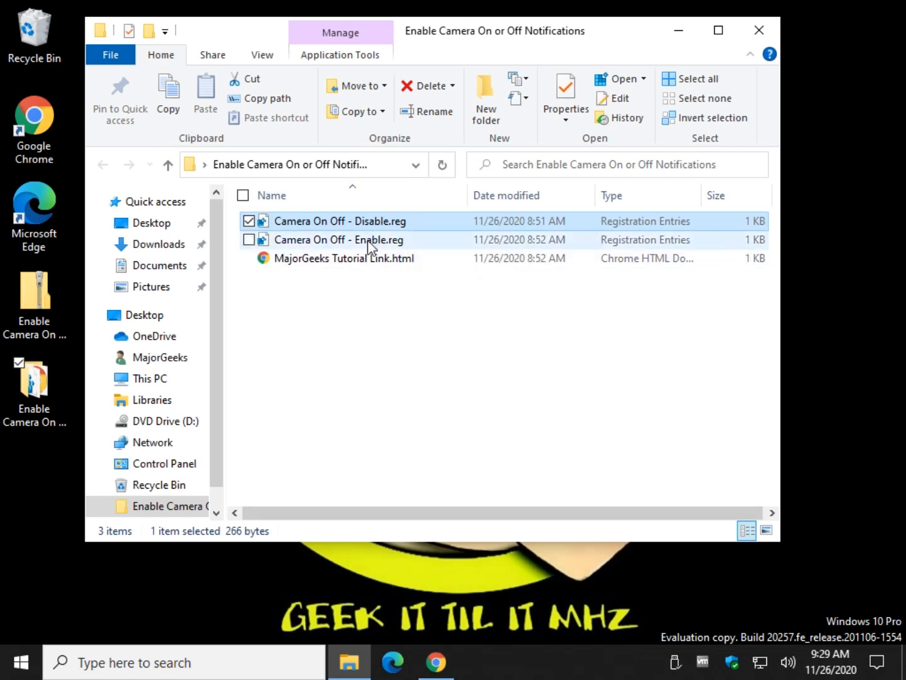
double_click(338, 240)
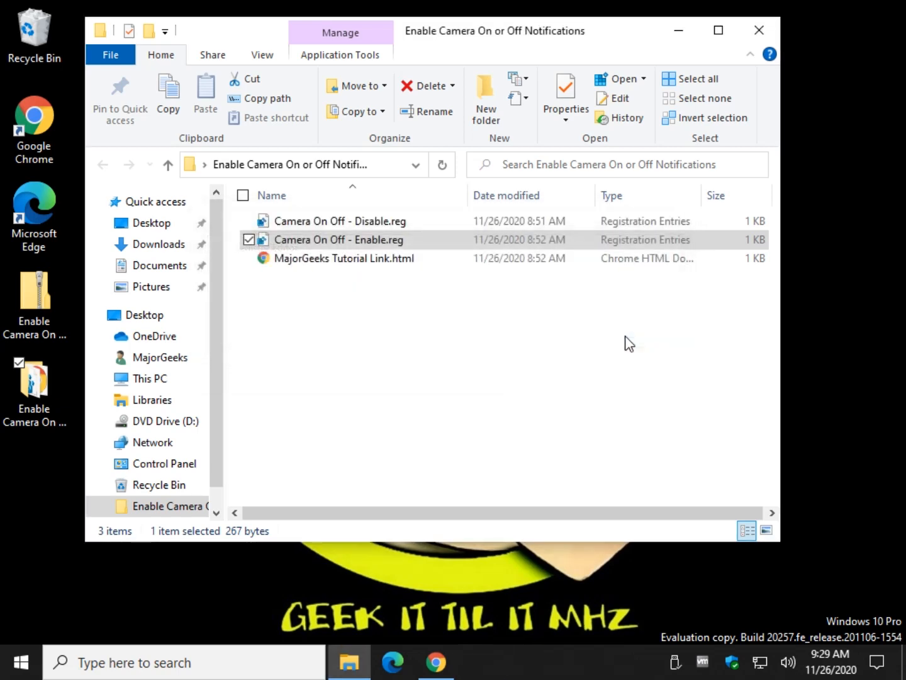
mouse_move(683, 36)
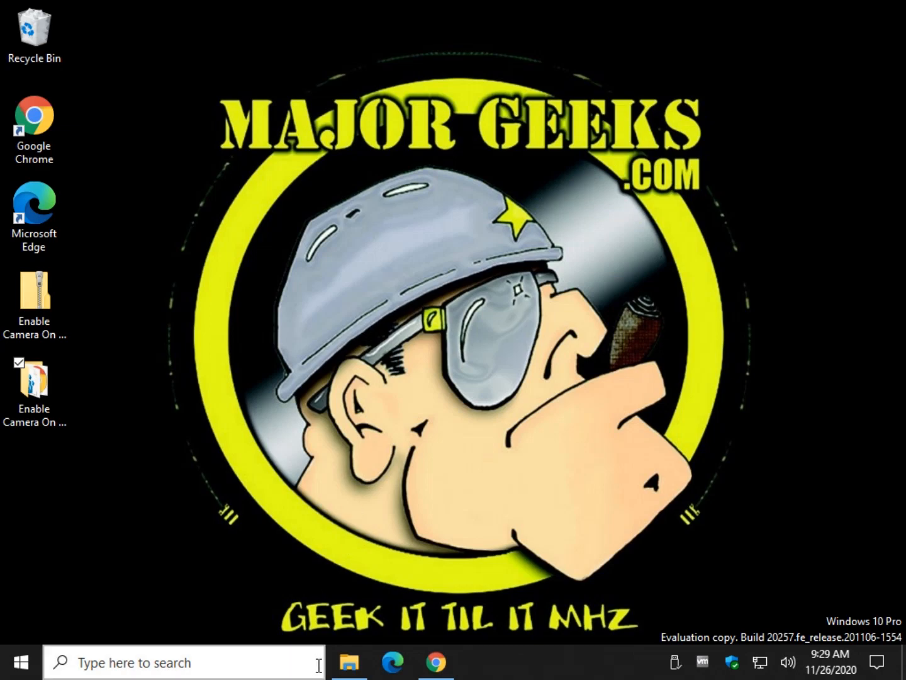
- Restore the MajorGeeks article and scroll to the manual Edit the Registry section
left_click(435, 661)
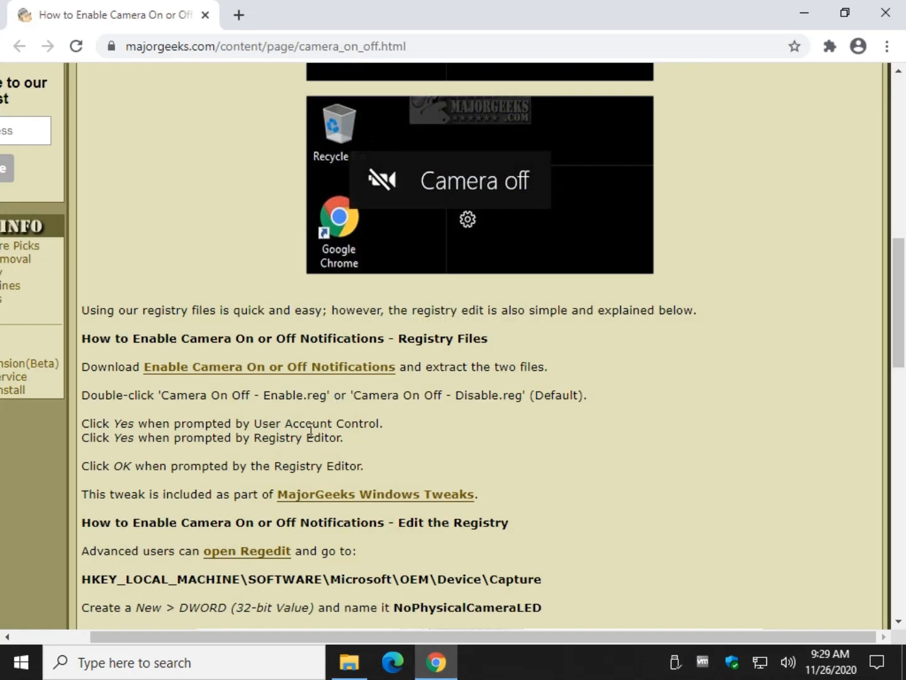
scroll("down", 3)
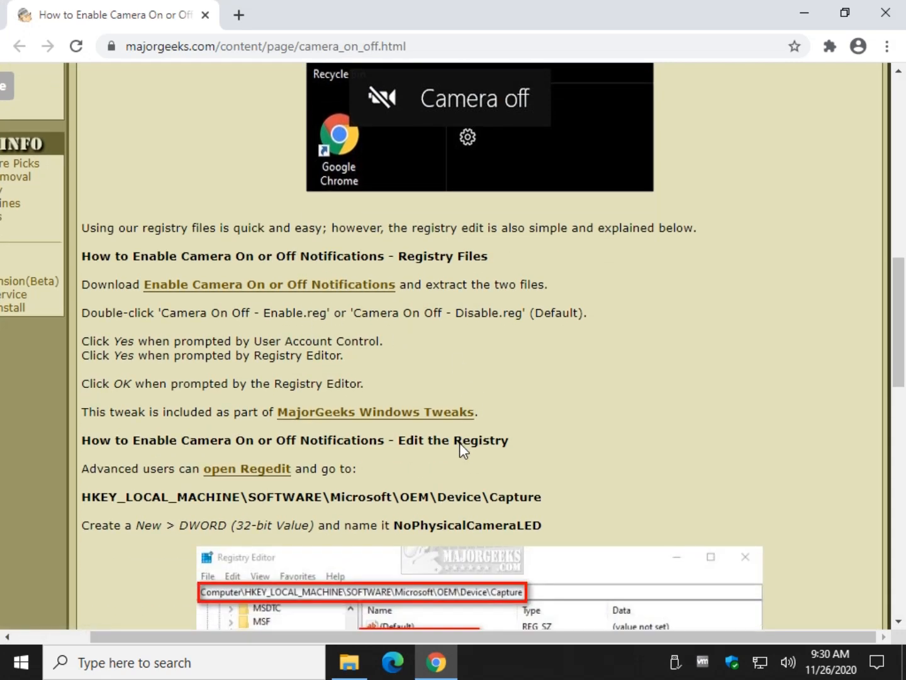
scroll("down", 3)
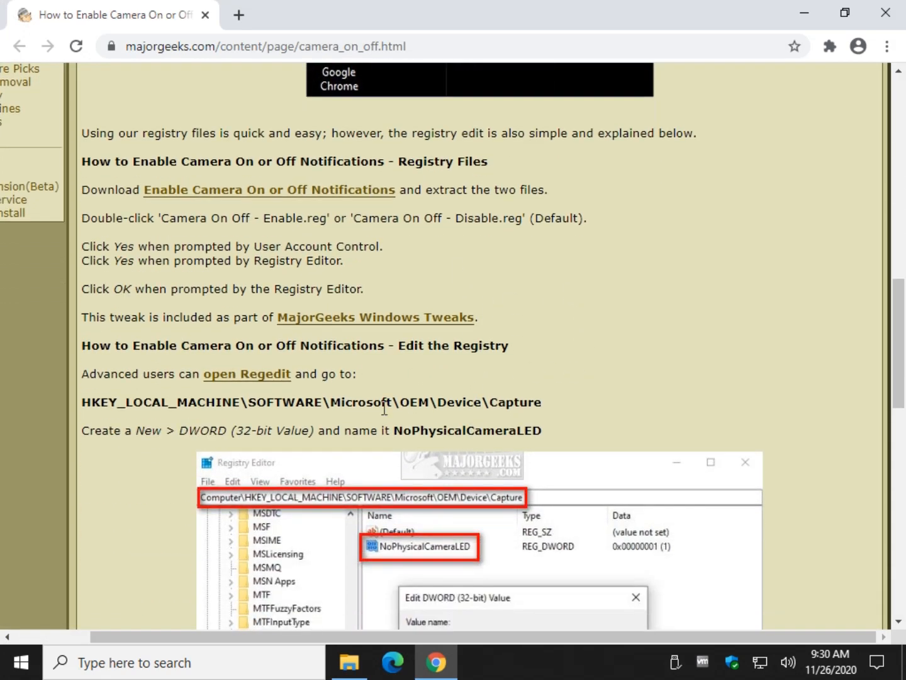
mouse_move(186, 456)
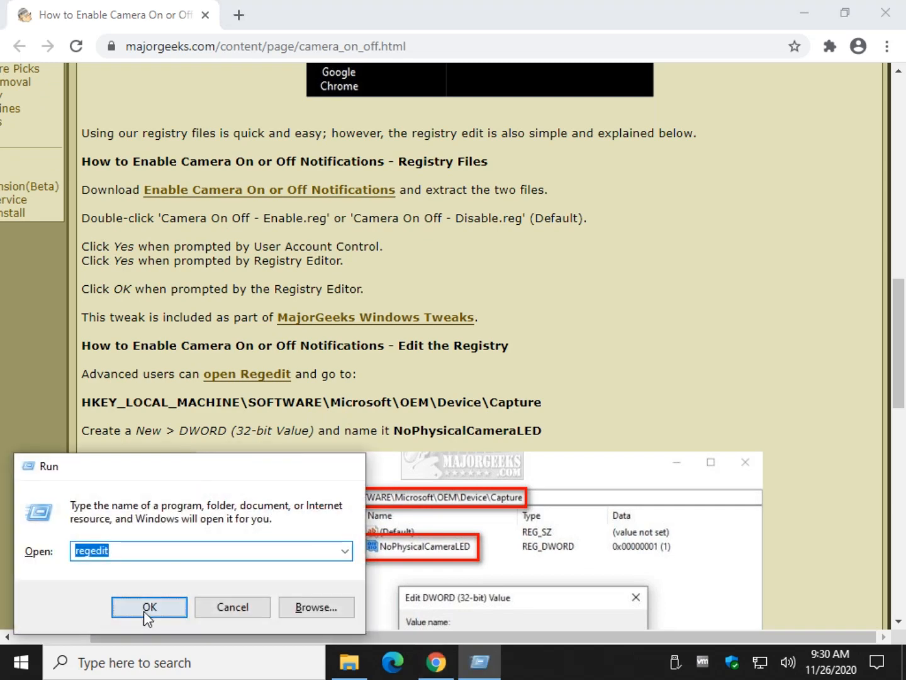
- Launch Registry Editor and select the NoPhysicalCameraLED value
left_click(148, 606)
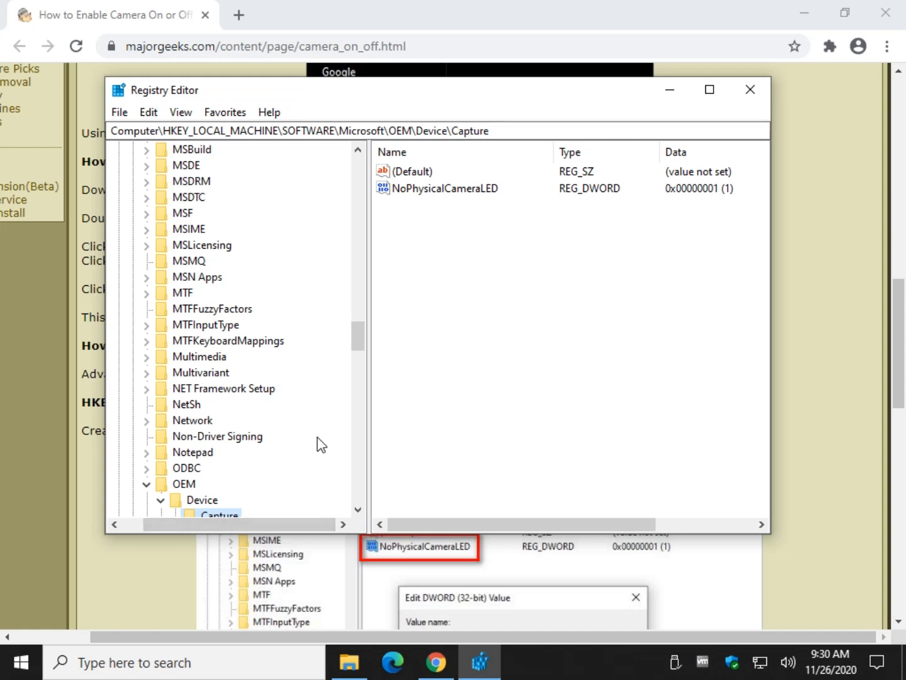
mouse_move(439, 193)
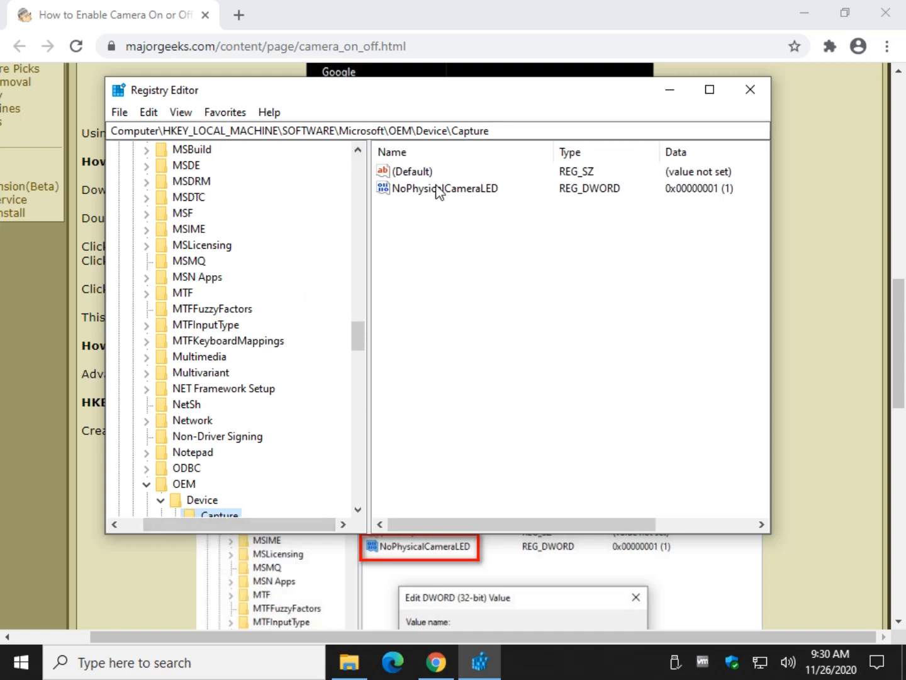
left_click(446, 188)
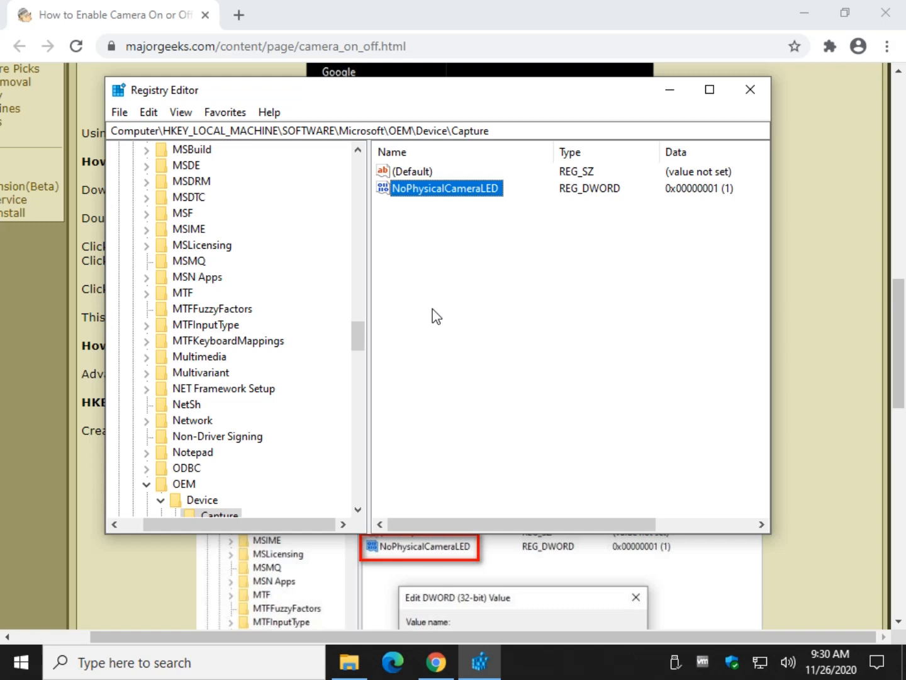
right_click(437, 315)
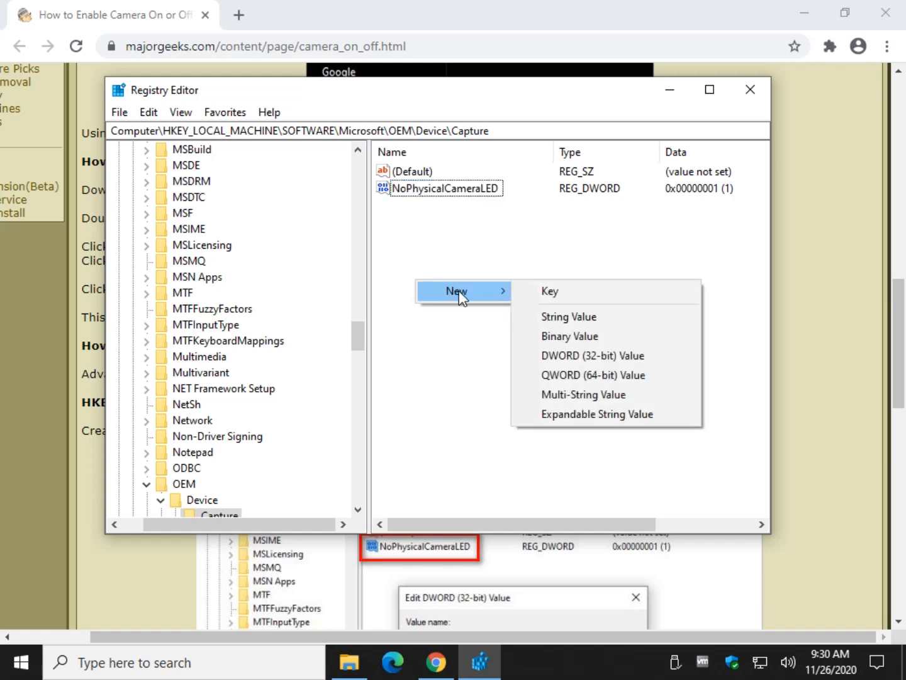
mouse_move(605, 355)
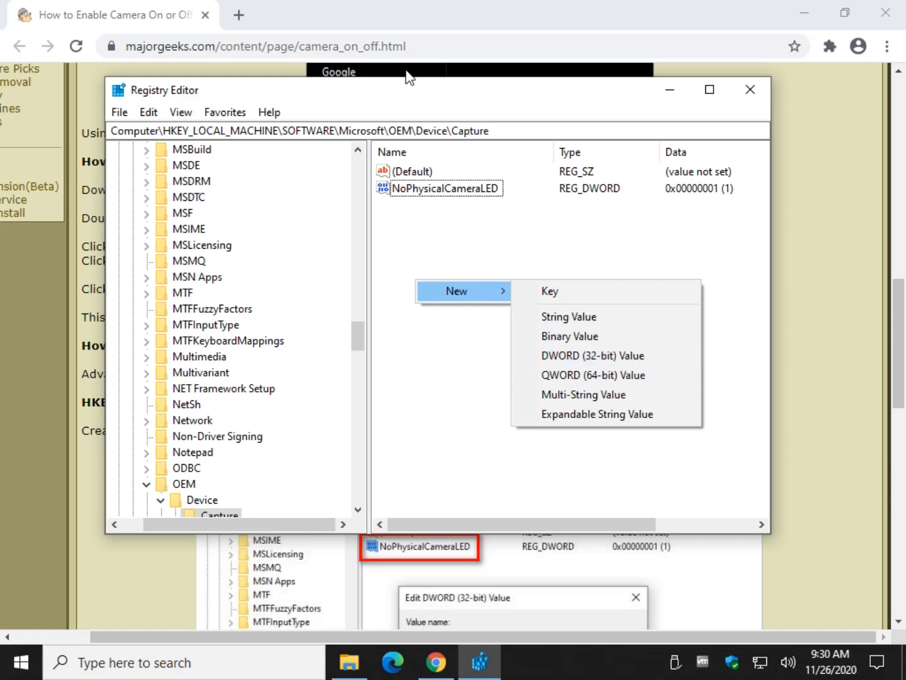
left_click(445, 188)
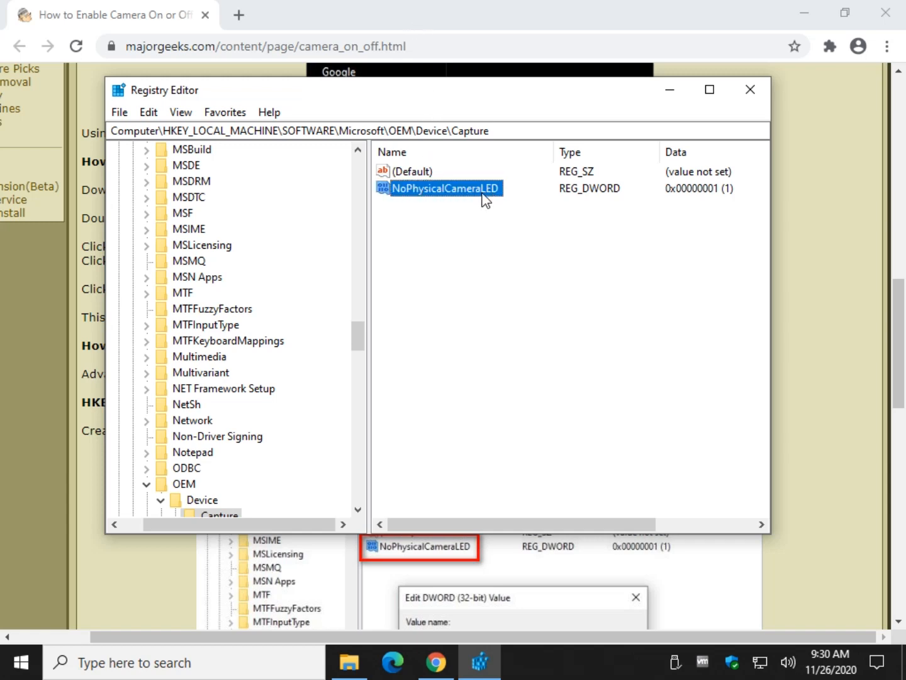
mouse_move(469, 203)
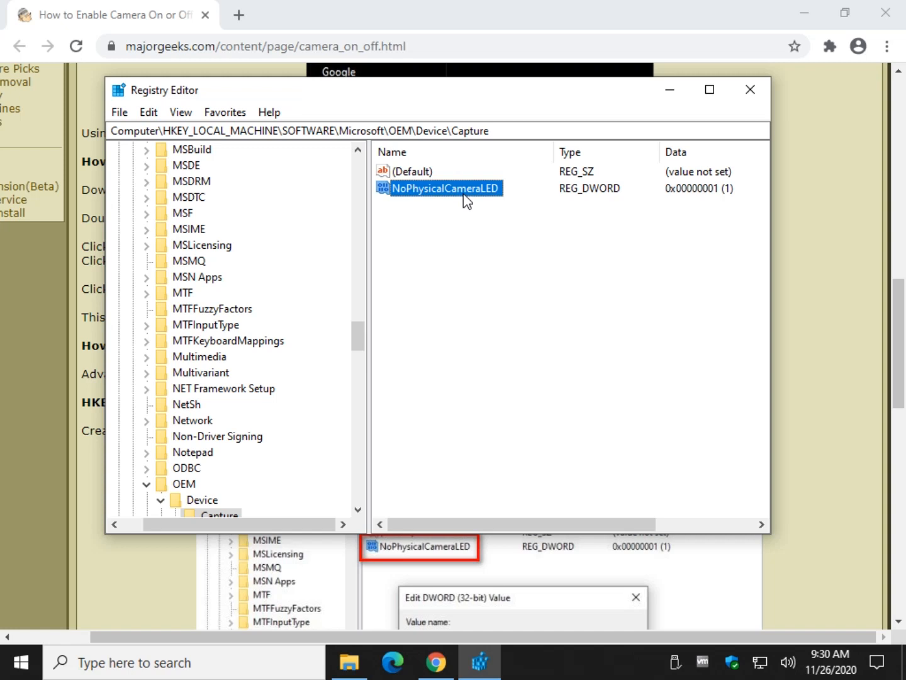
- Enter 0 as NoPhysicalCameraLED's data, then cancel so it stays at 1
double_click(446, 189)
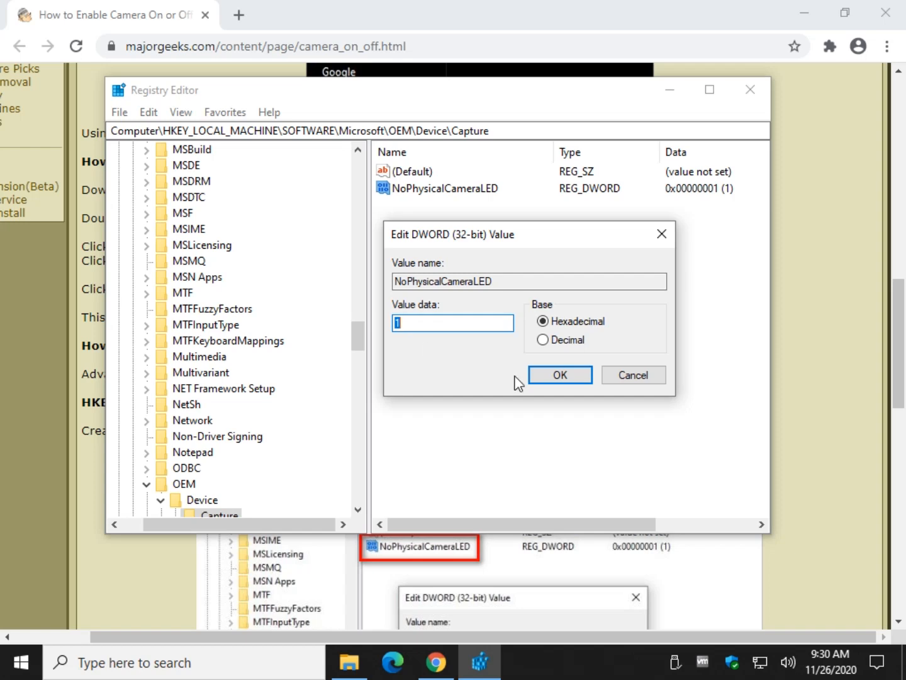
mouse_move(633, 375)
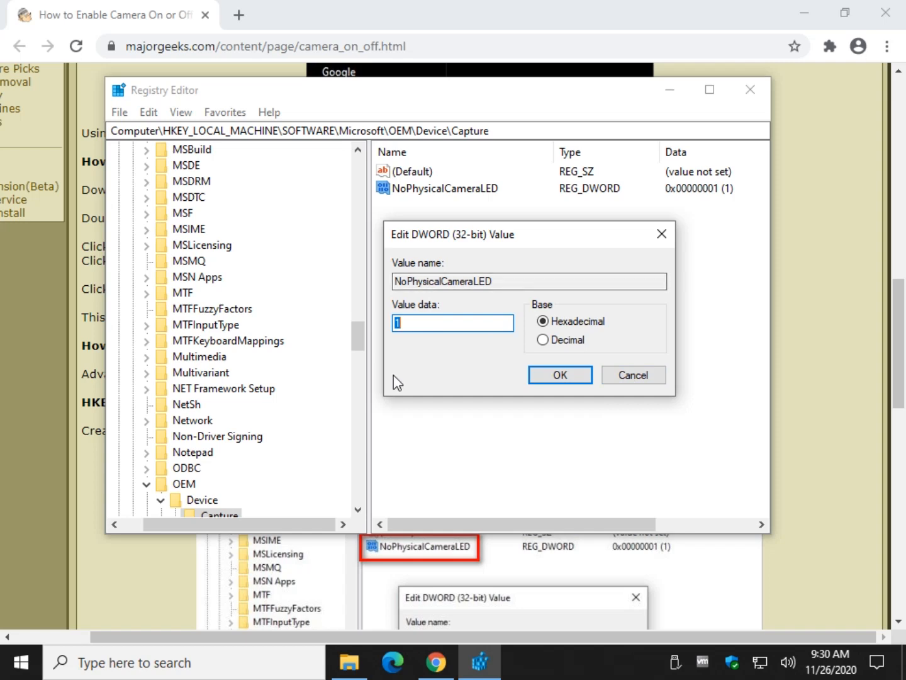
type("0")
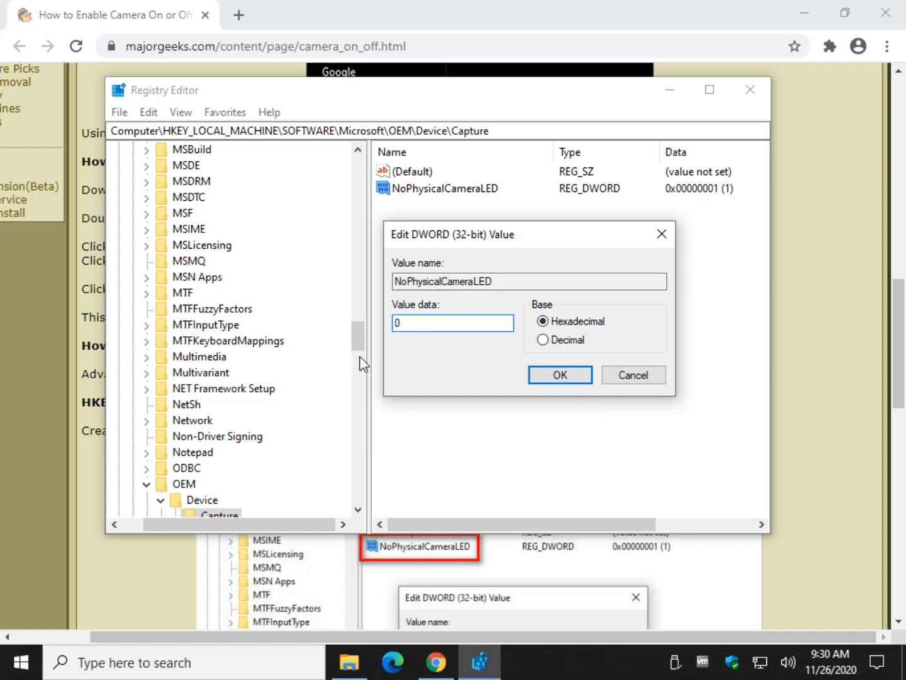
left_click(559, 375)
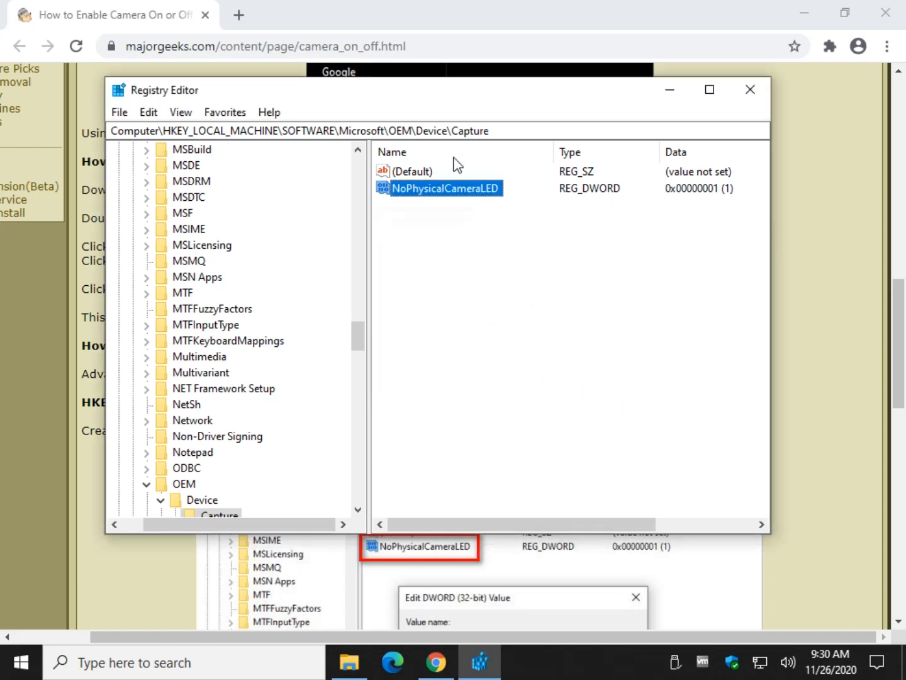
mouse_move(464, 196)
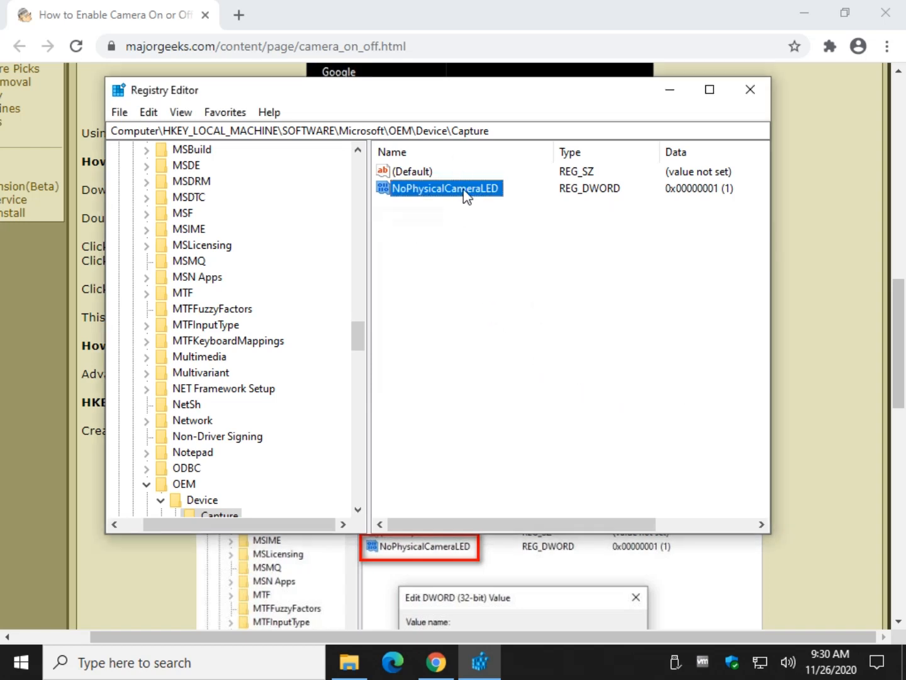
right_click(446, 187)
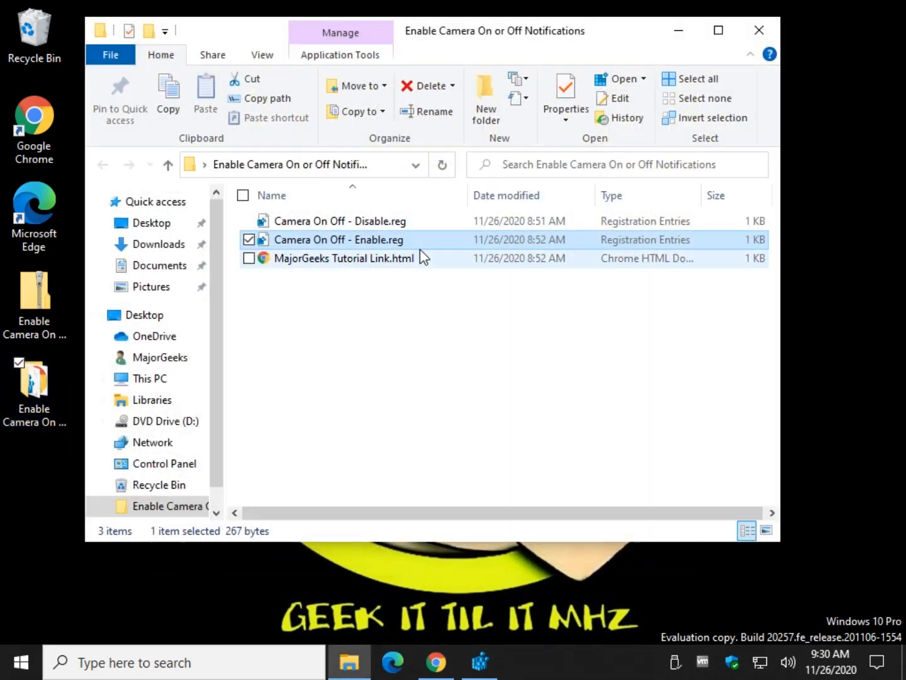
- Merge Camera On Off - Disable.reg, then Camera On Off - Enable.reg, confirming each prompt
left_click(340, 221)
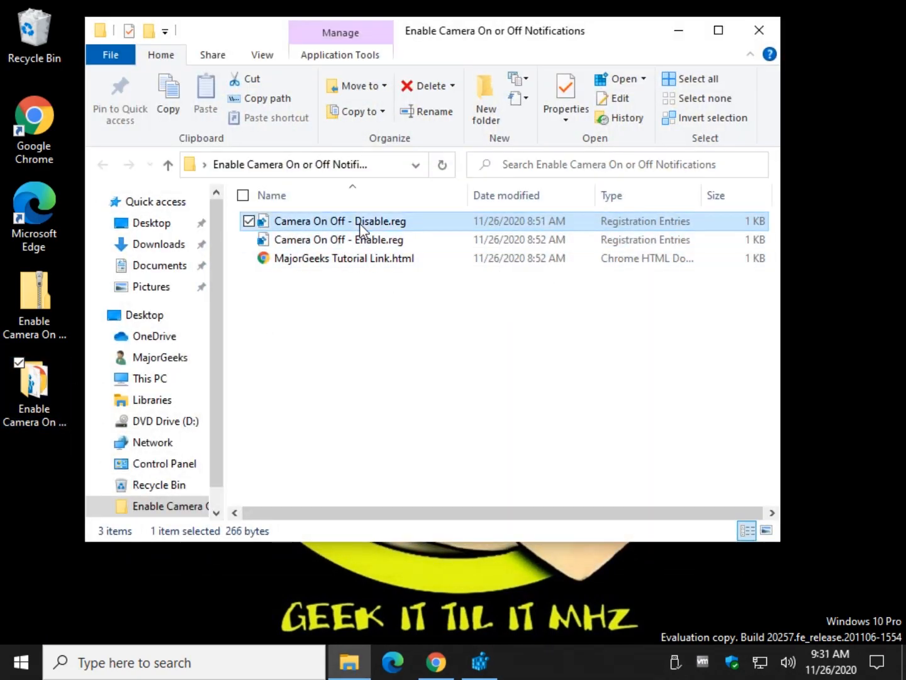
double_click(340, 221)
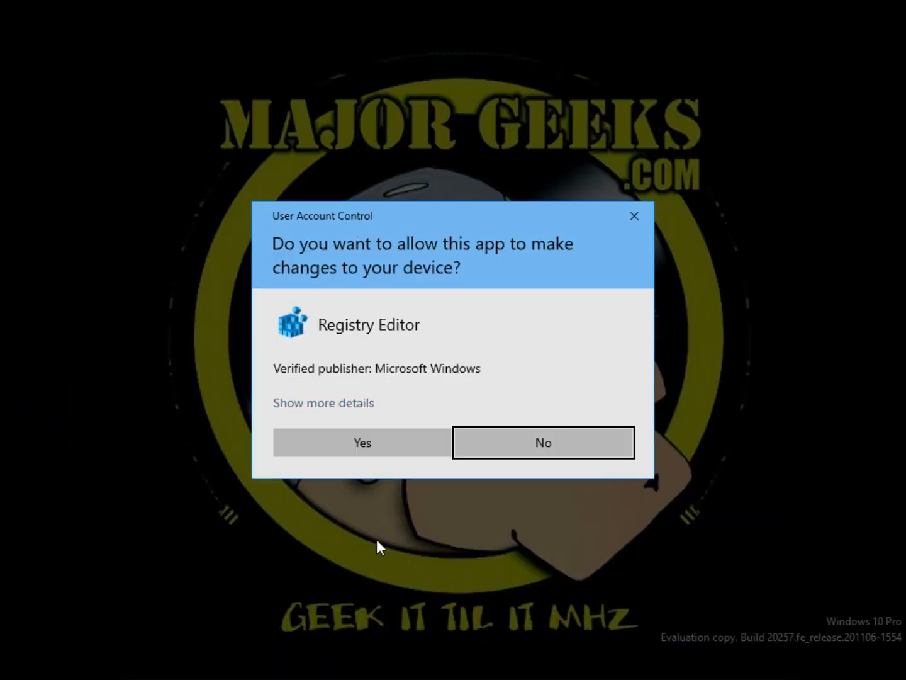
left_click(361, 443)
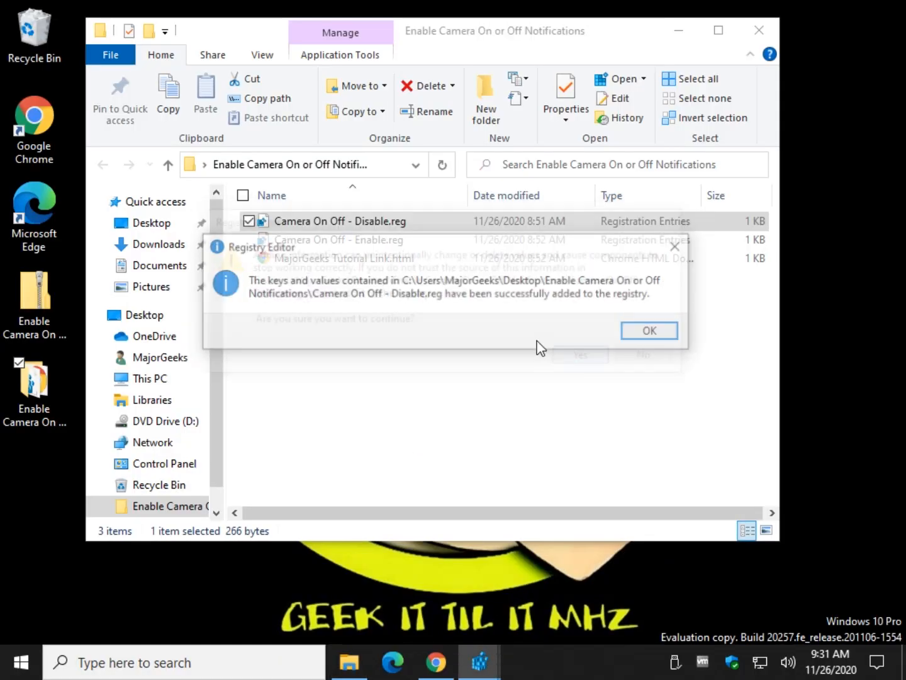
left_click(649, 331)
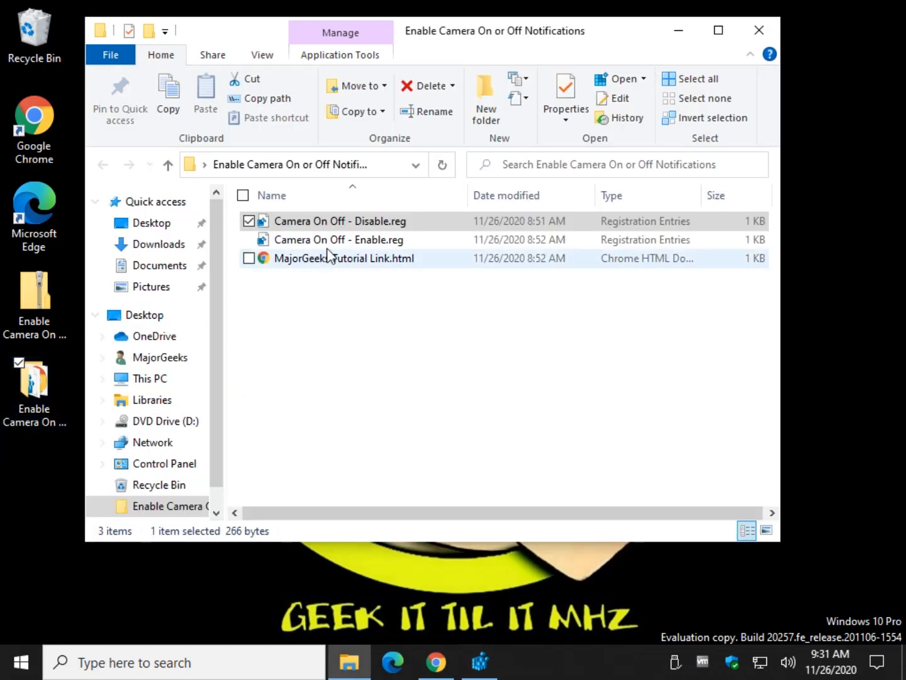
double_click(339, 239)
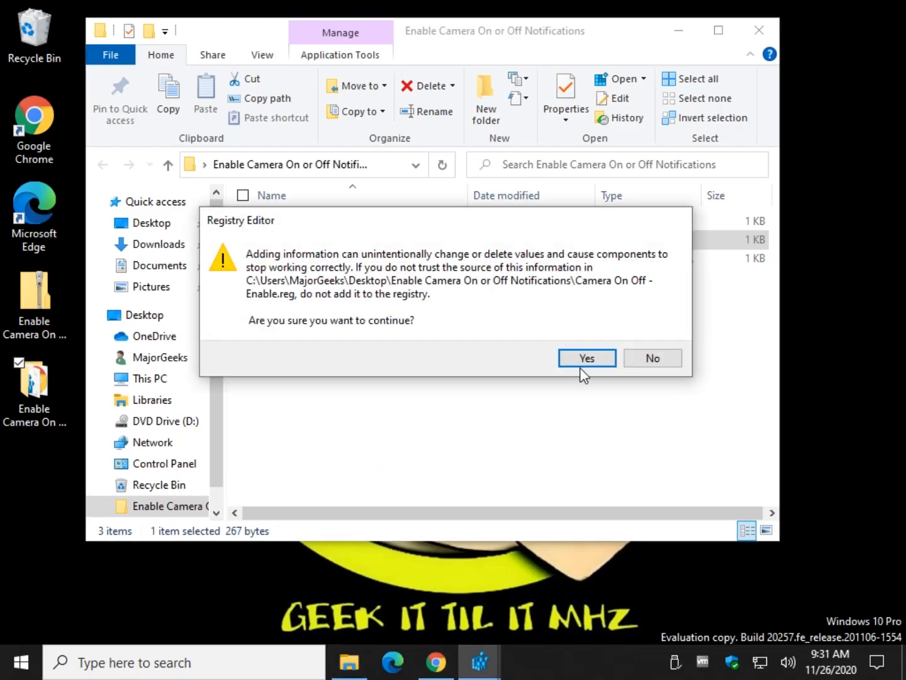
left_click(587, 358)
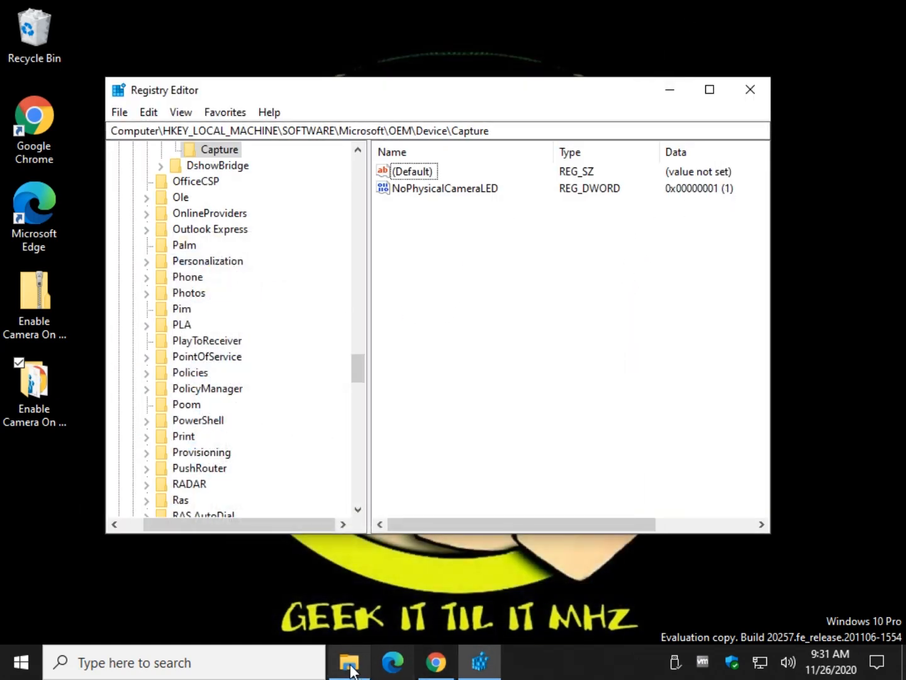
- Open and close the reg-file download page, then scroll to the note where 1 enables and 0 disables
left_click(436, 663)
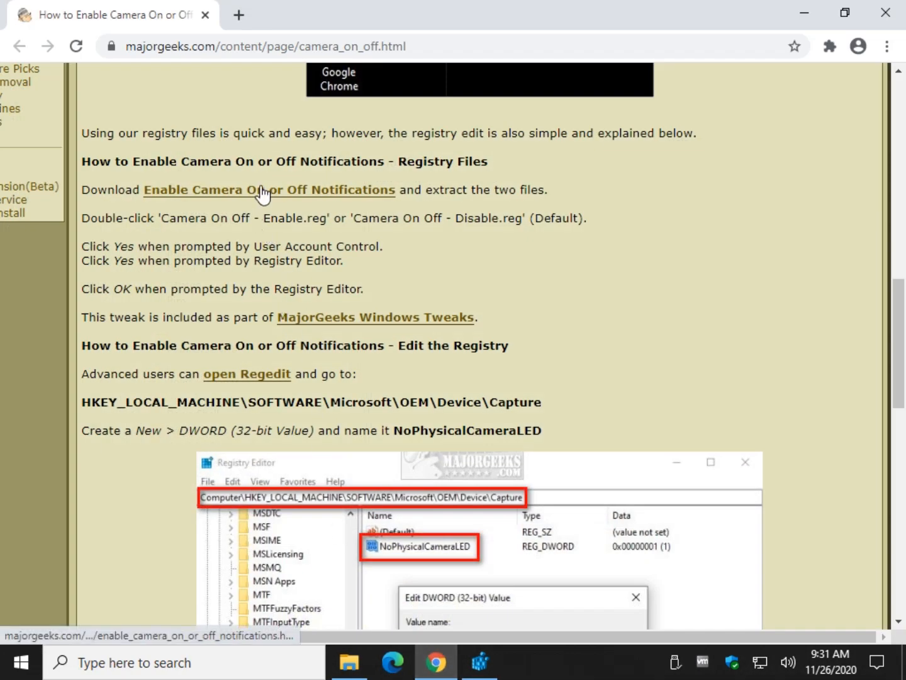
left_click(268, 190)
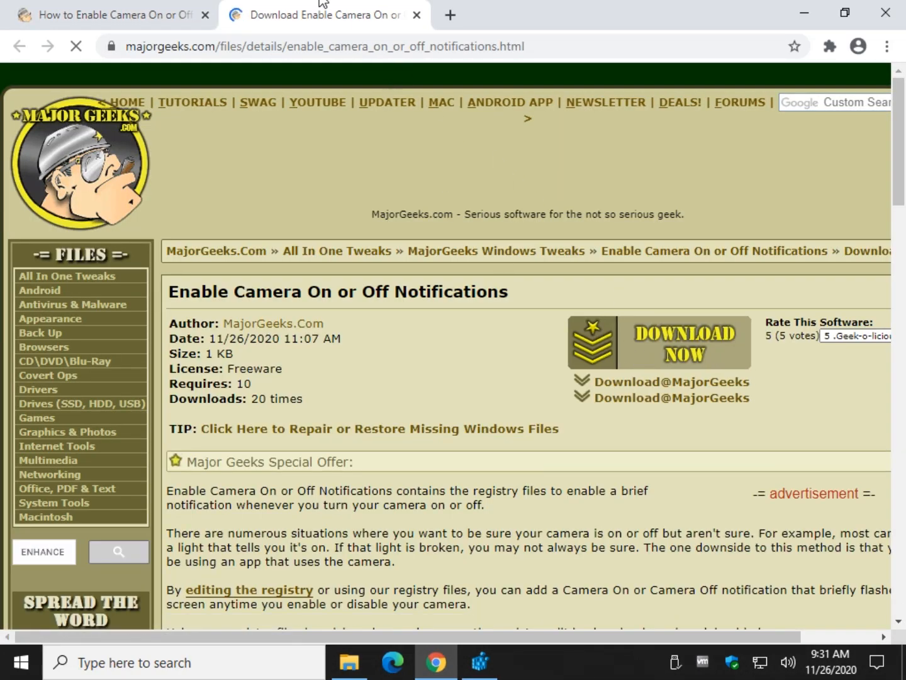
left_click(417, 15)
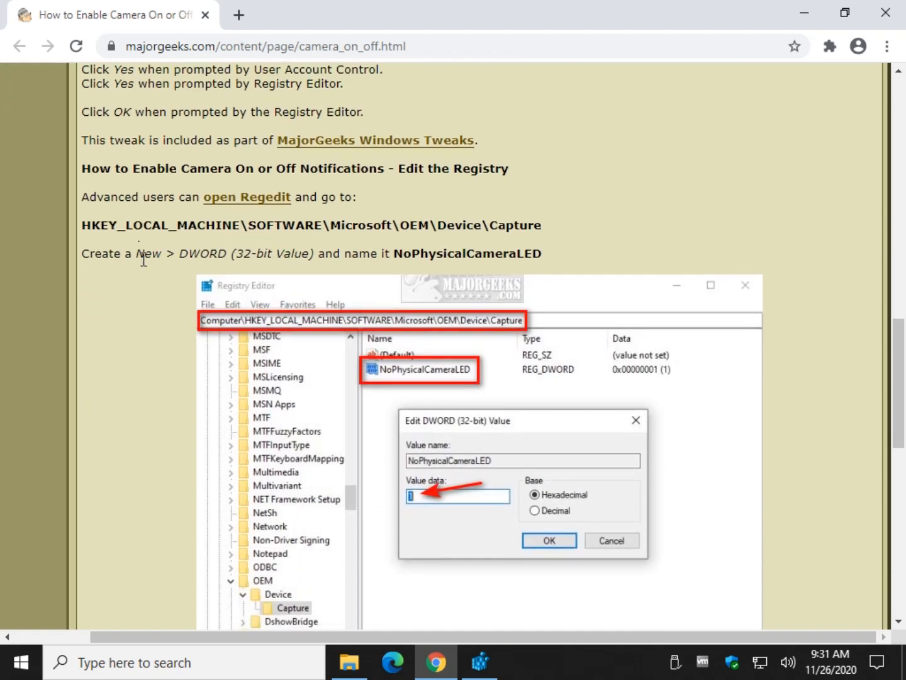
mouse_move(609, 8)
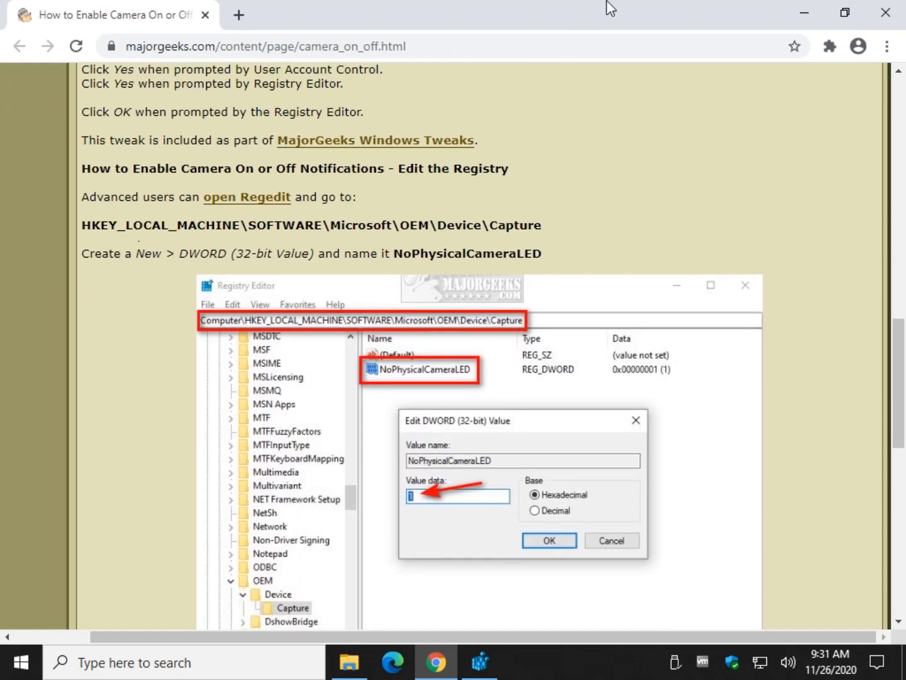
mouse_move(849, 112)
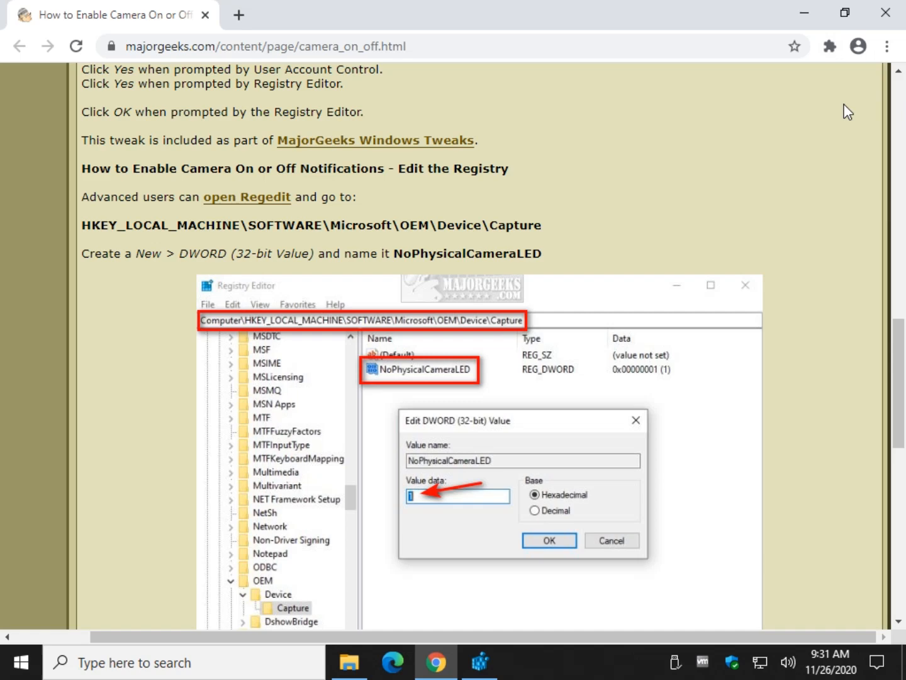
mouse_move(705, 142)
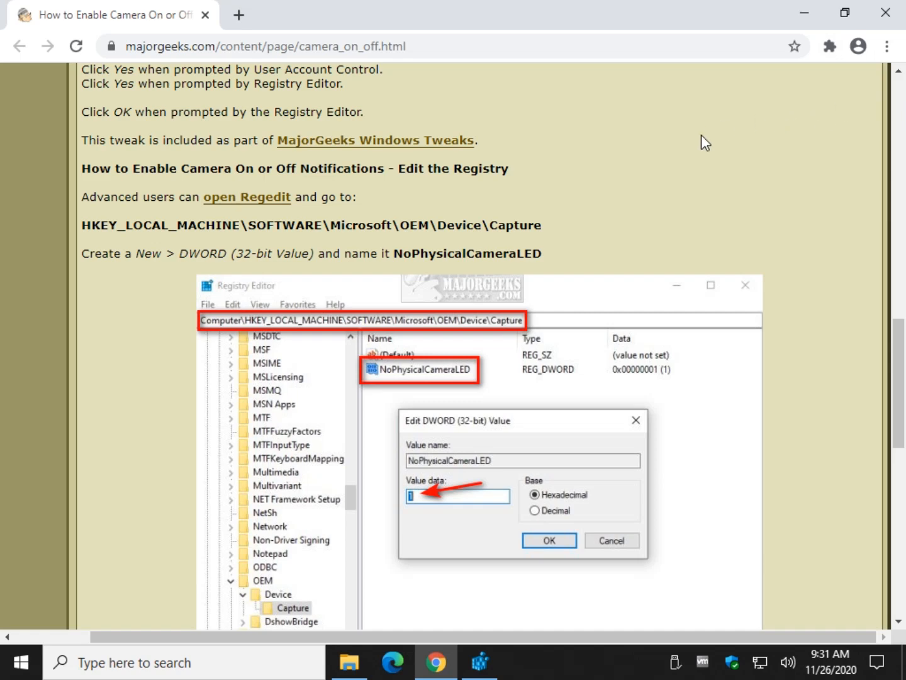
mouse_move(538, 224)
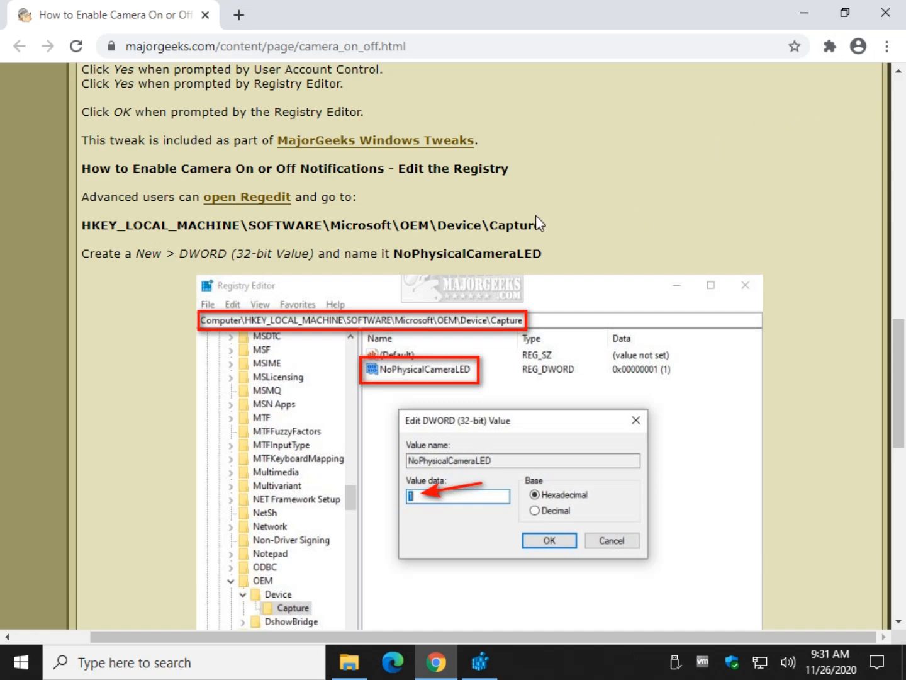
scroll("down", 3)
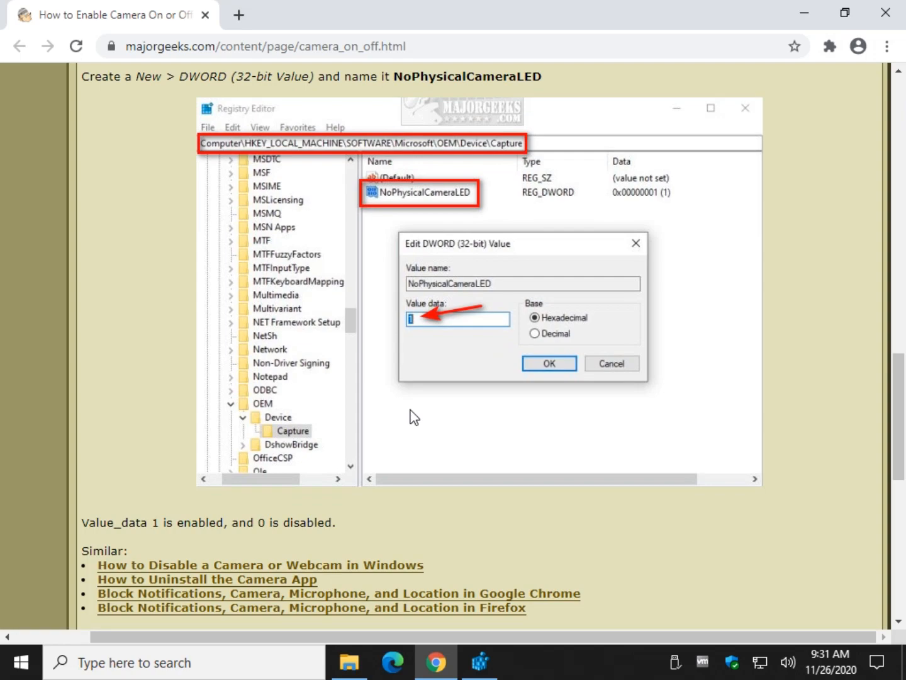